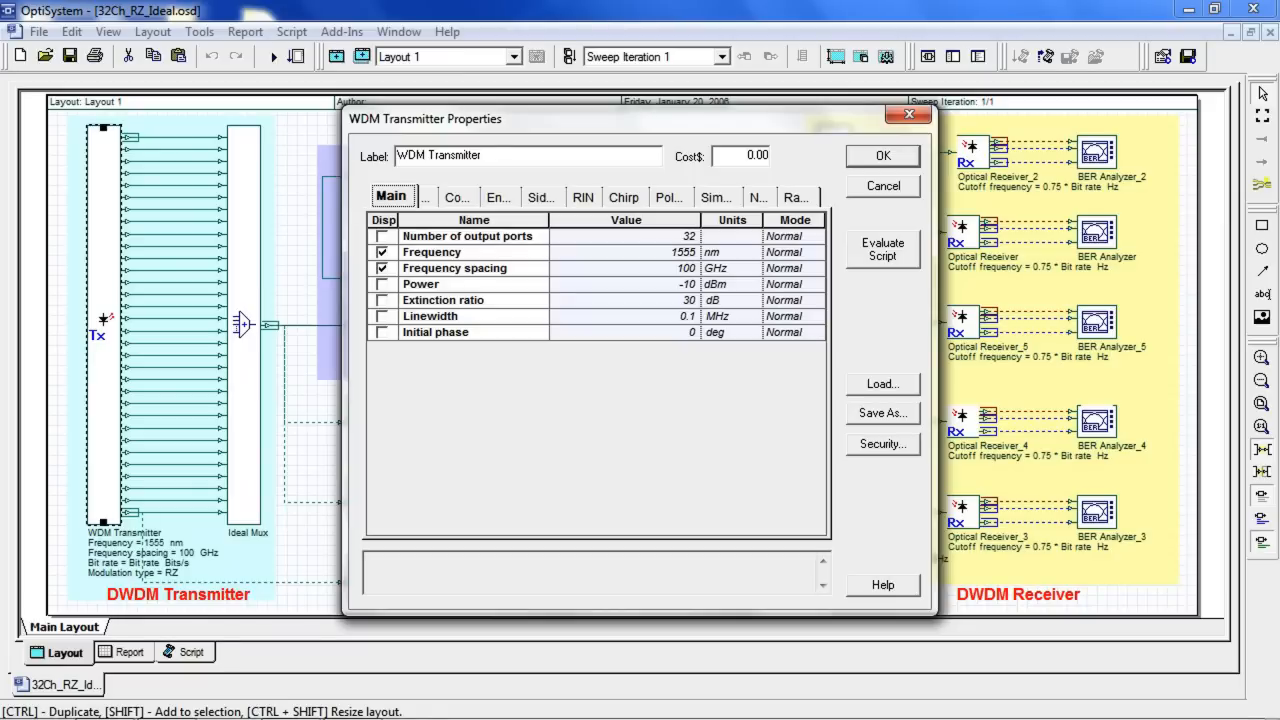
- Close the WDM Transmitter Properties, leaving the 1555 nm, 100 GHz-spaced RZ link layout visible
click(456, 196)
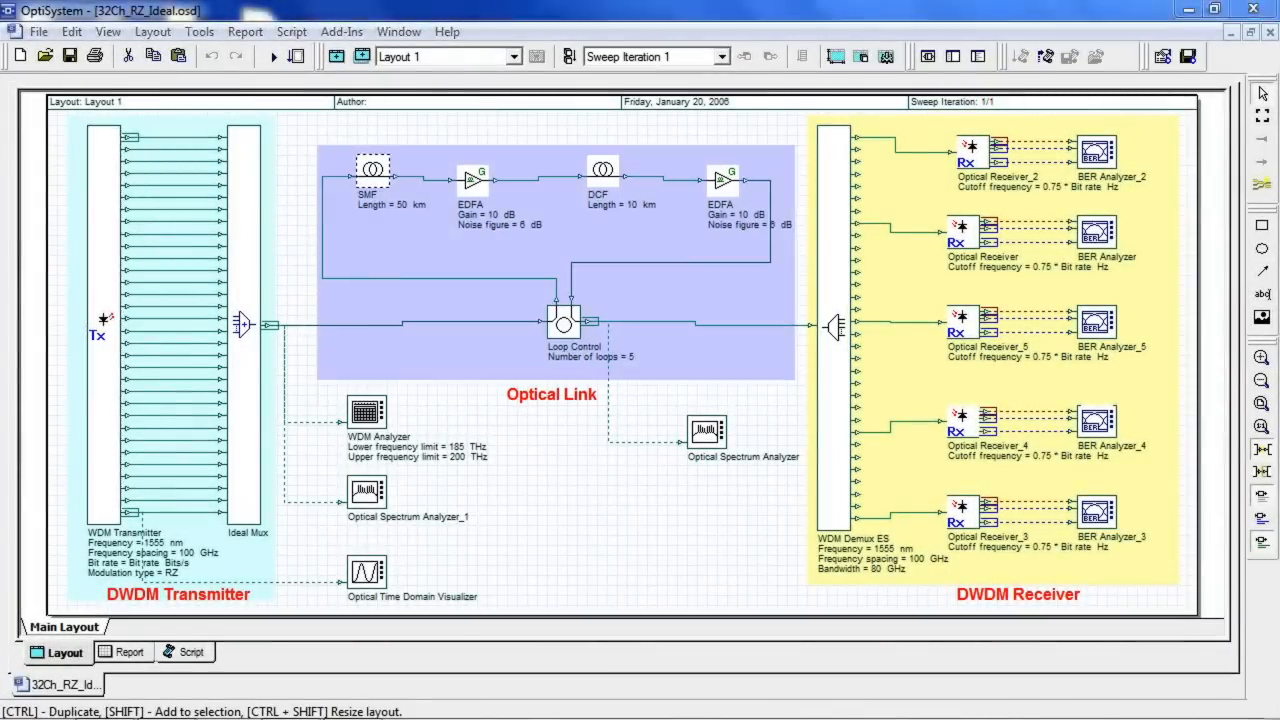
double_click(379, 168)
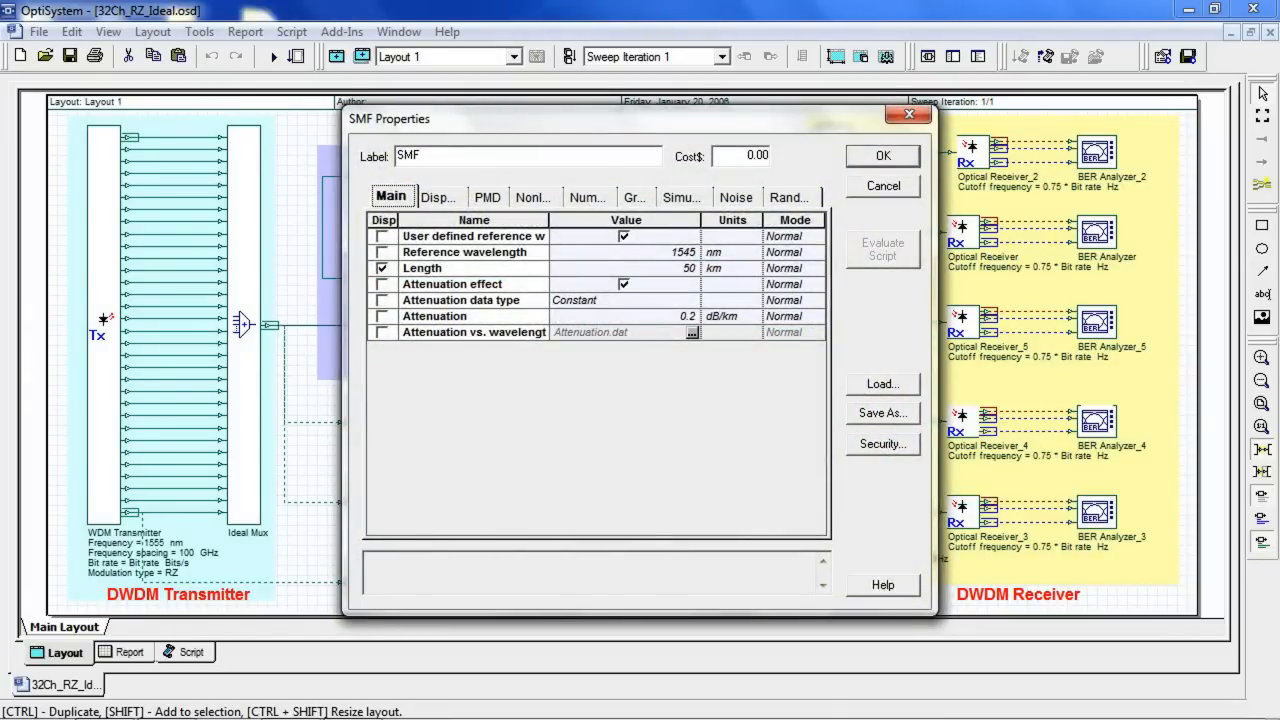
click(440, 196)
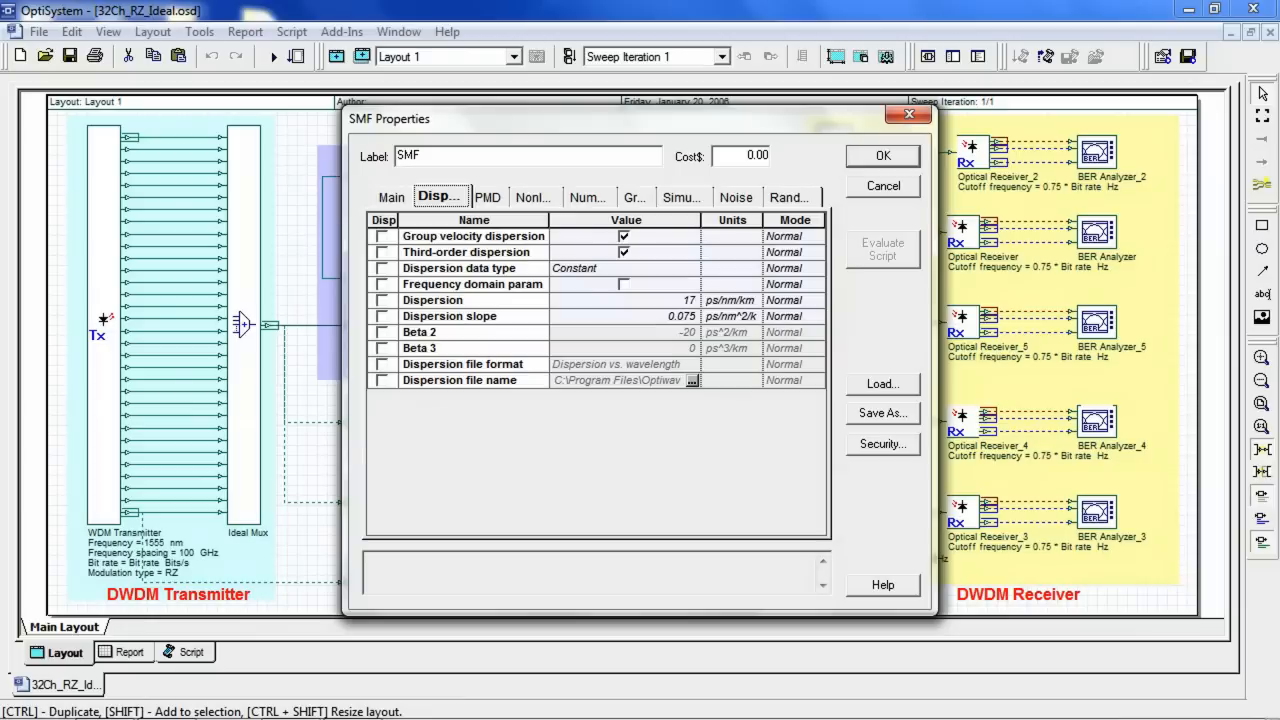
click(533, 196)
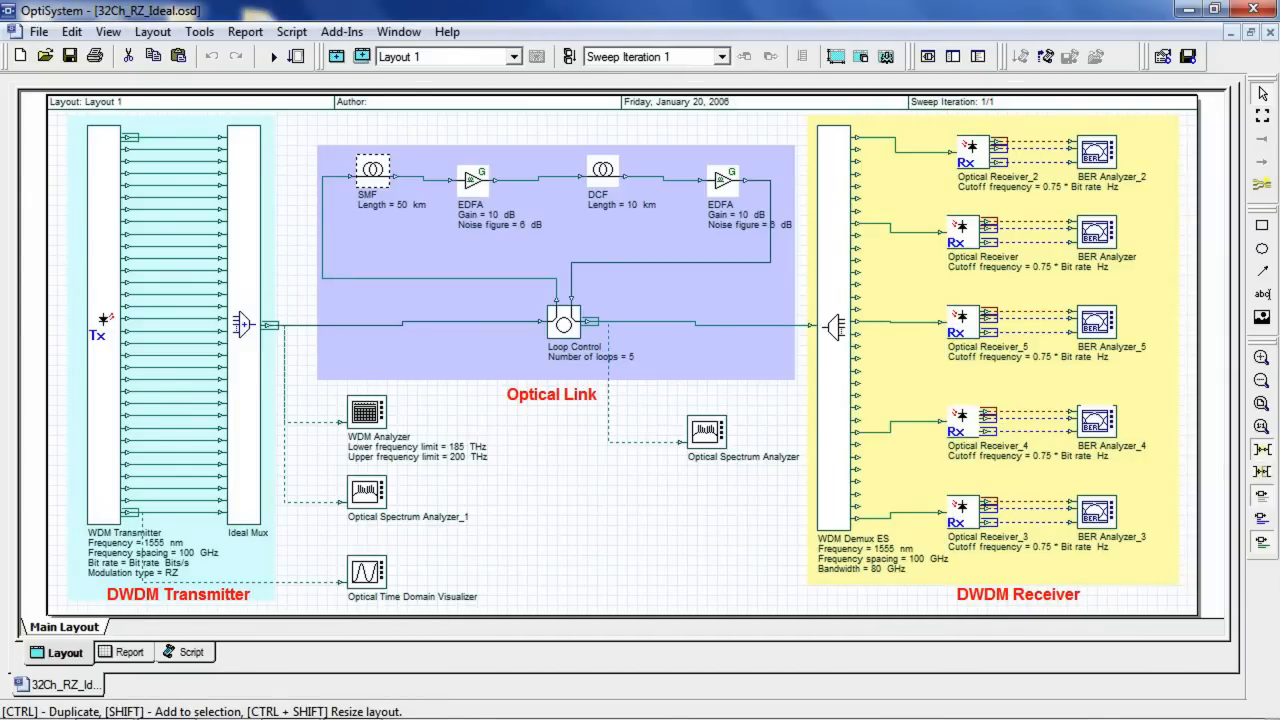
double_click(602, 168)
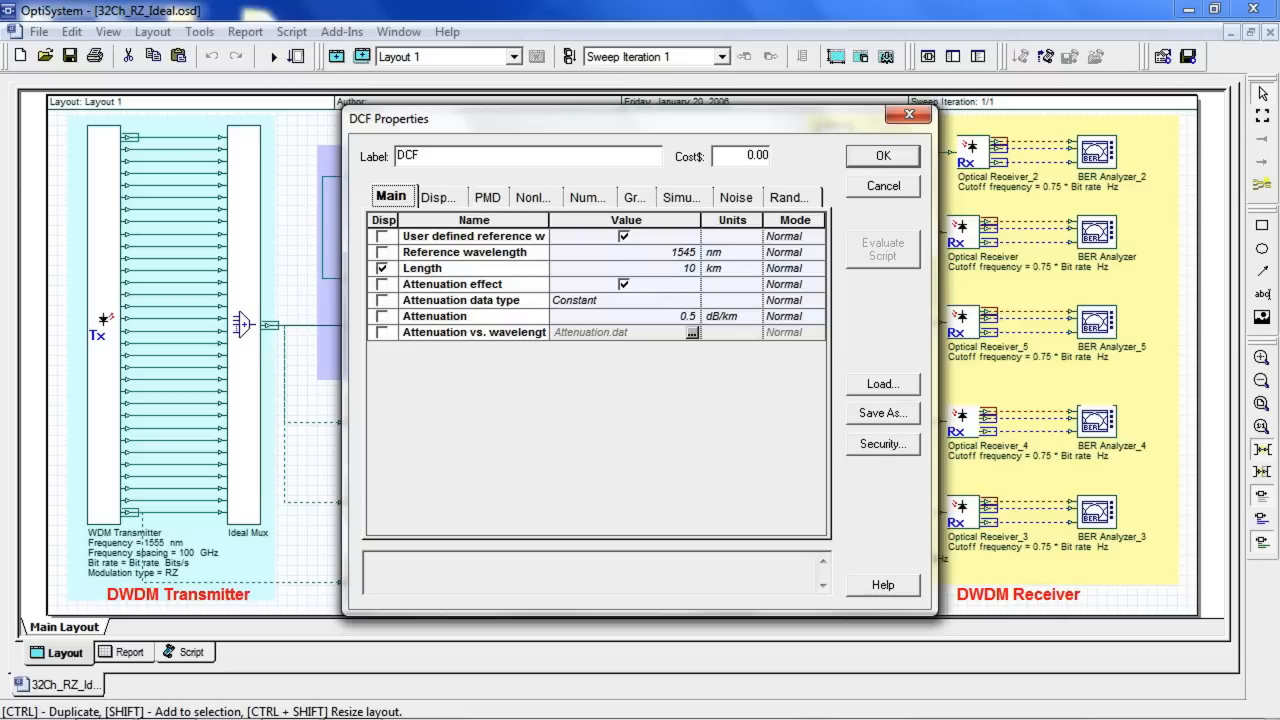
click(439, 196)
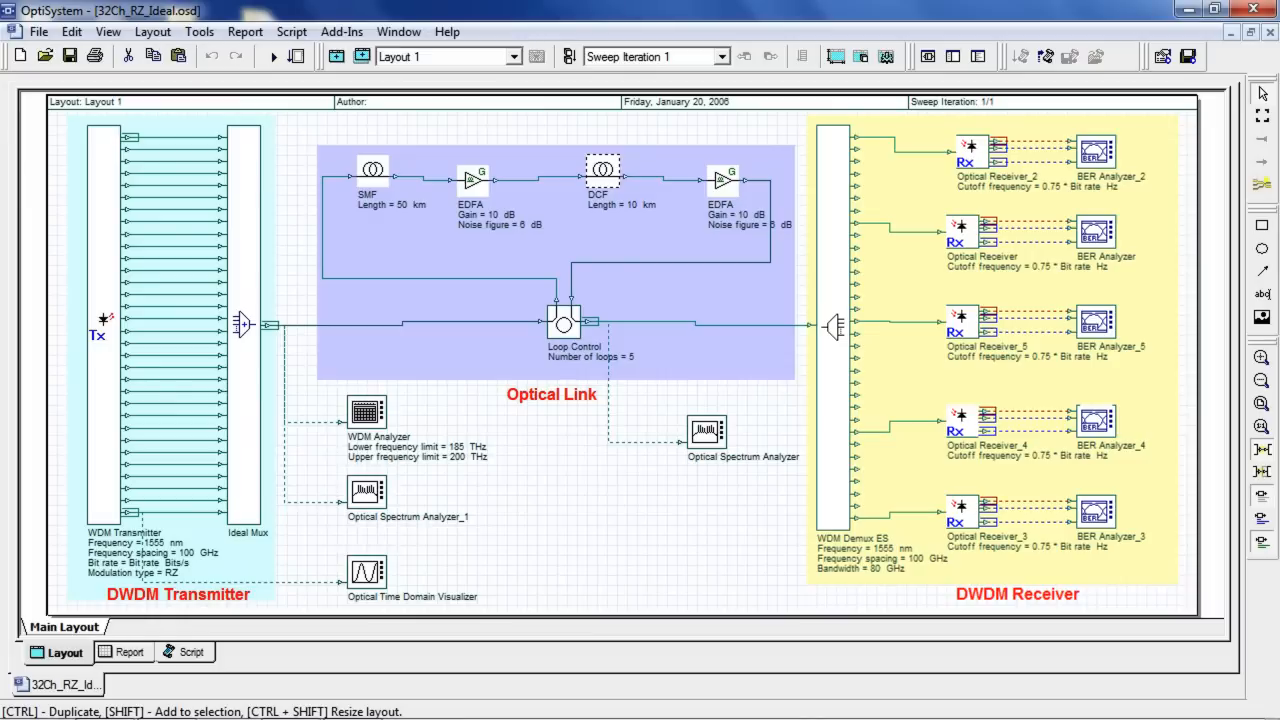
double_click(828, 325)
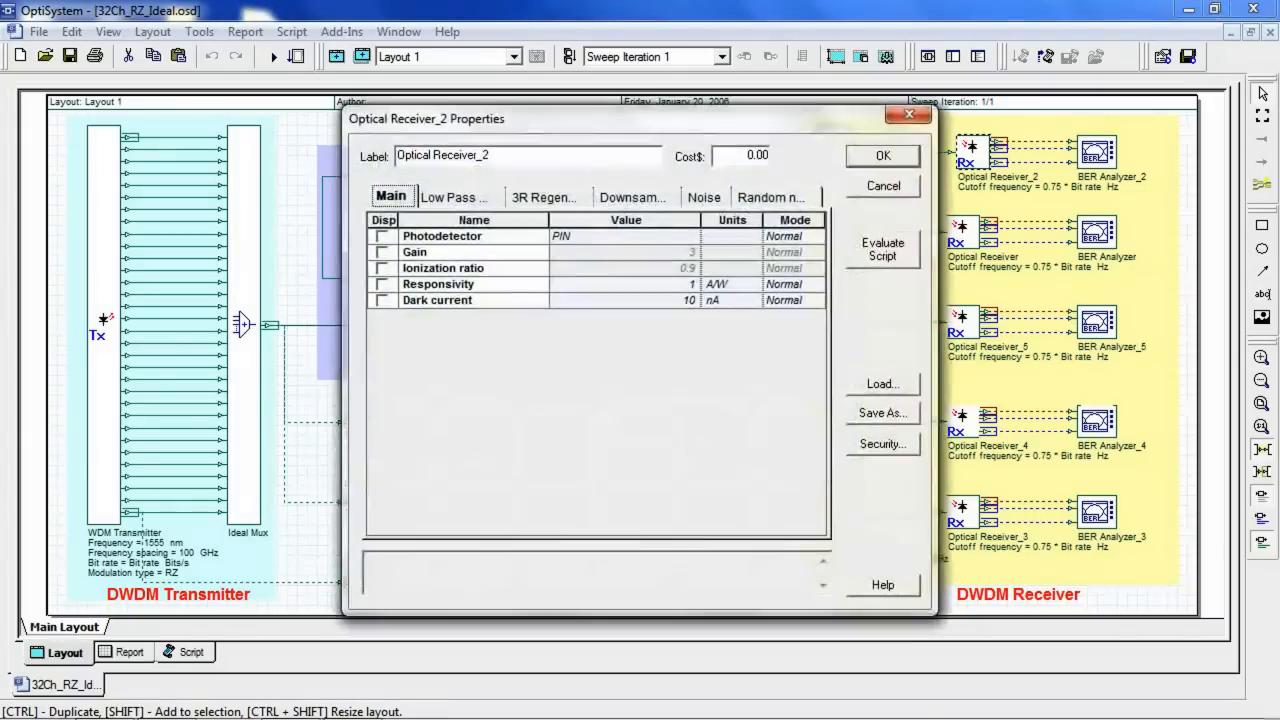
click(450, 196)
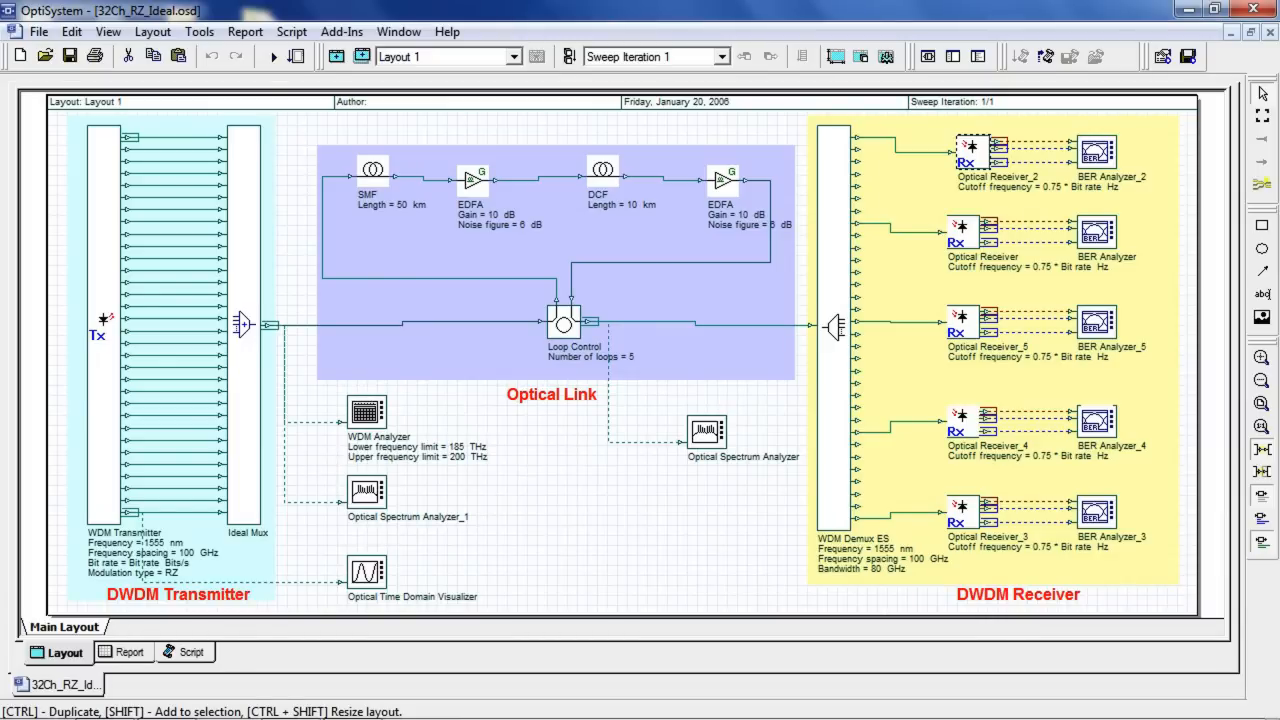
click(1097, 146)
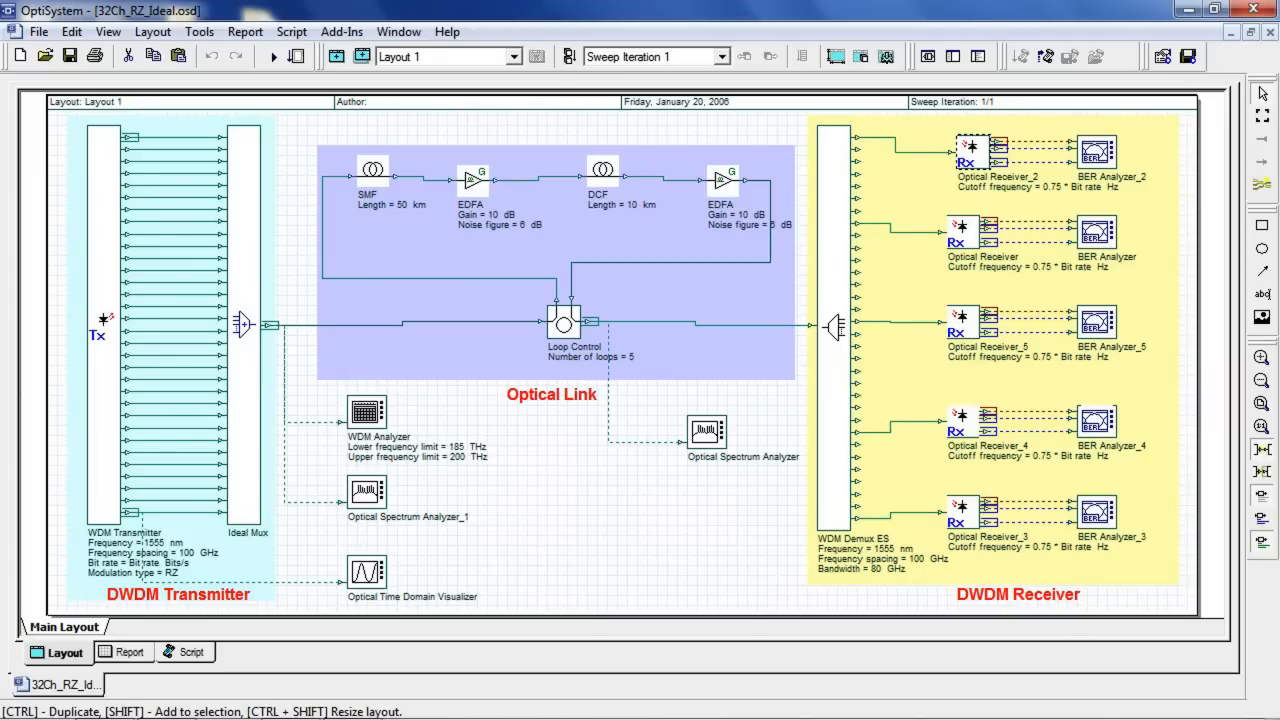
- Calculate the whole project and view the WDM Analyzer's per-channel power, noise and OSNR (~6 dB)
click(278, 55)
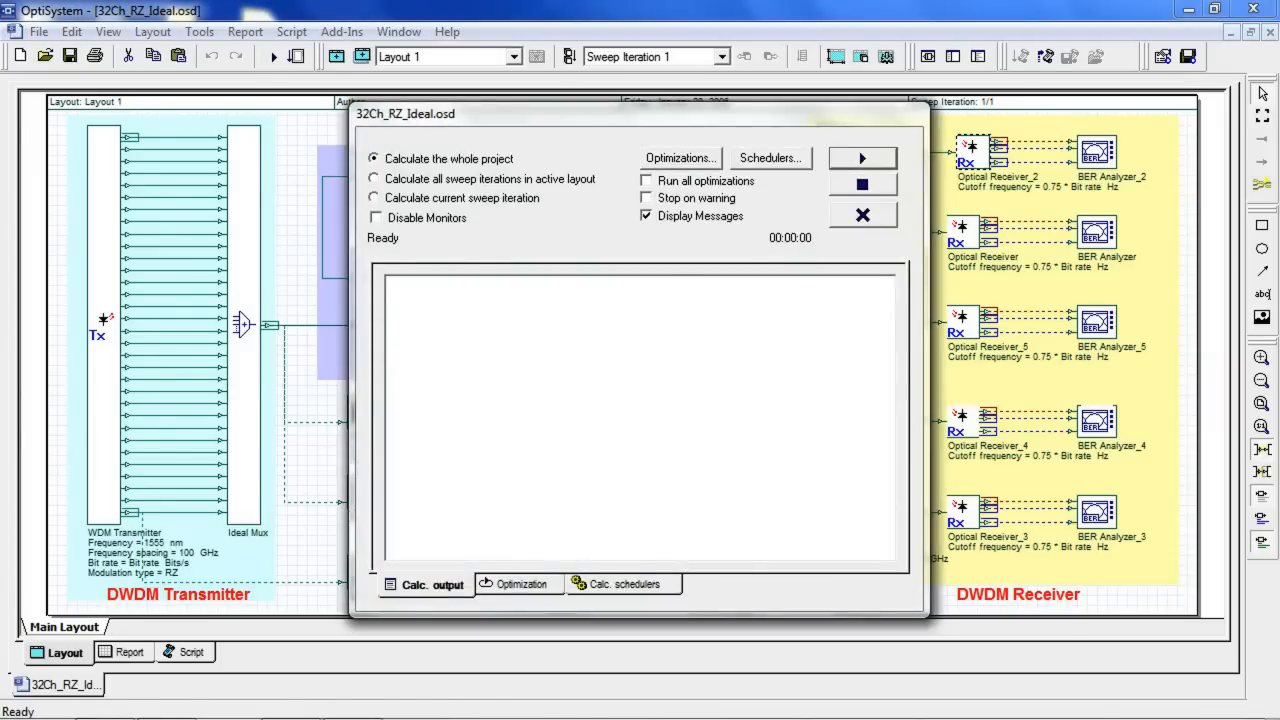
click(862, 158)
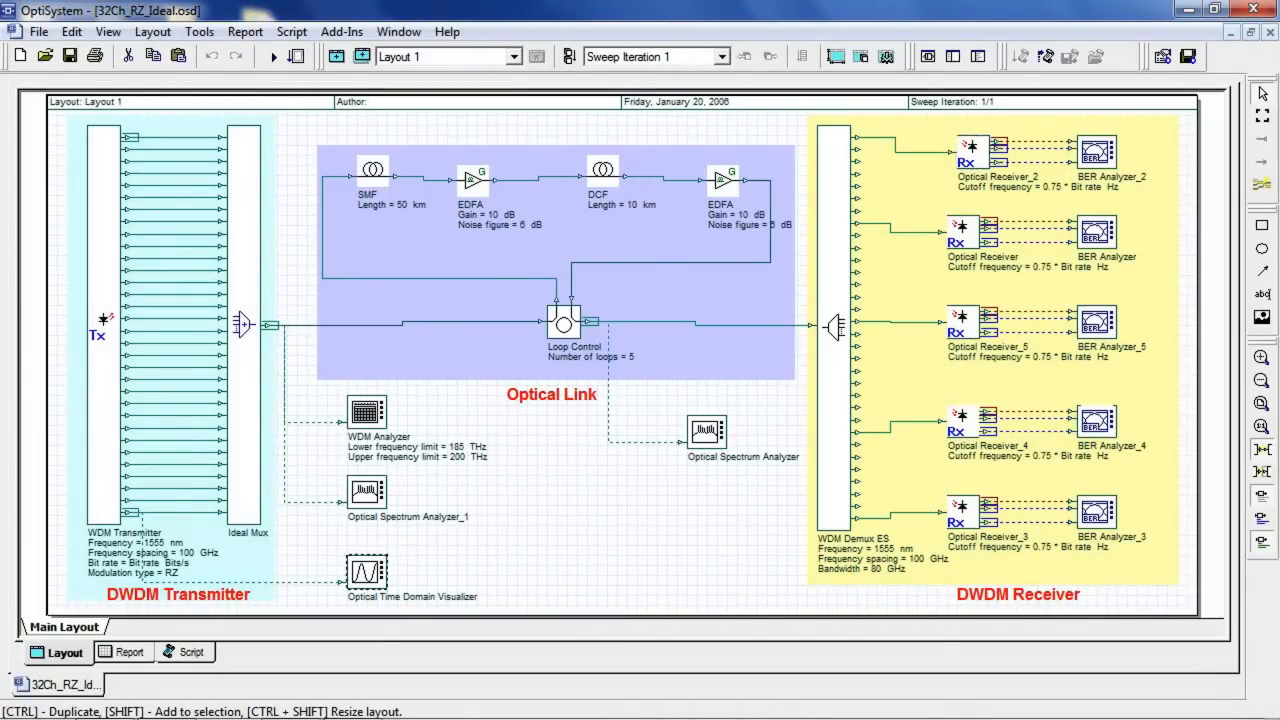
double_click(374, 571)
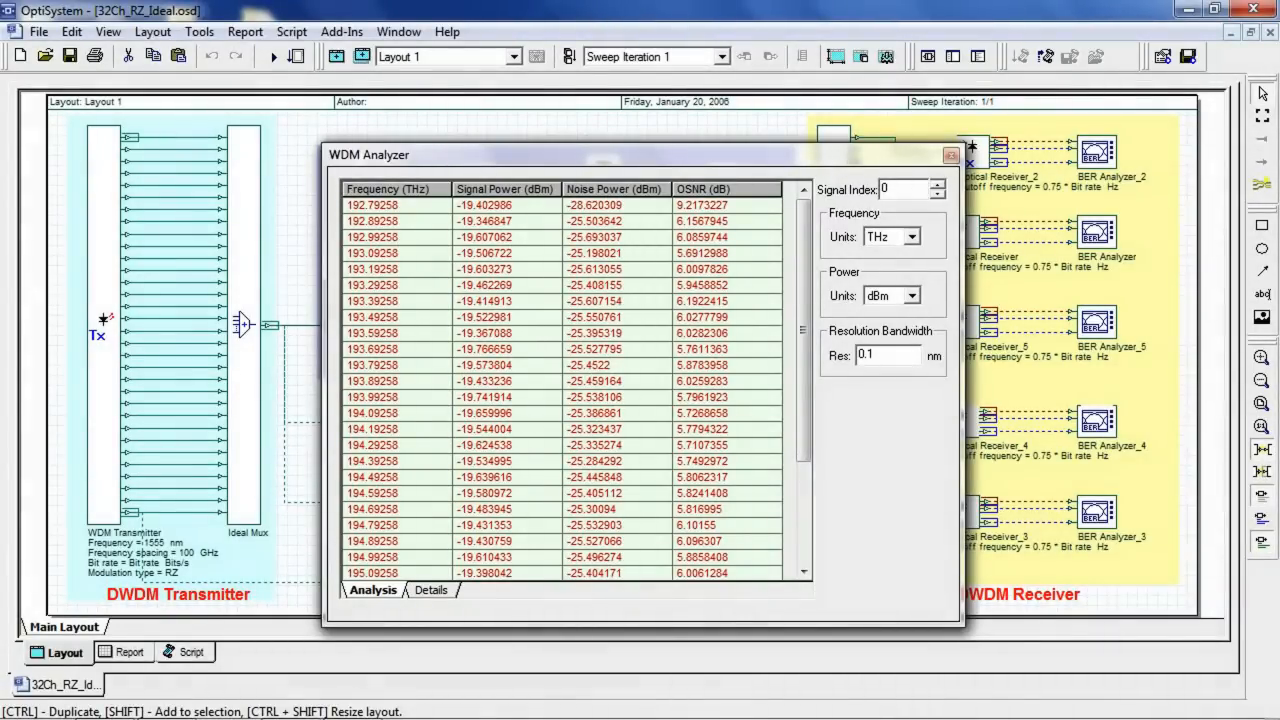
- Close the WDM Analyzer, then review and close the 1.53–1.555 µm output spectrum
click(947, 155)
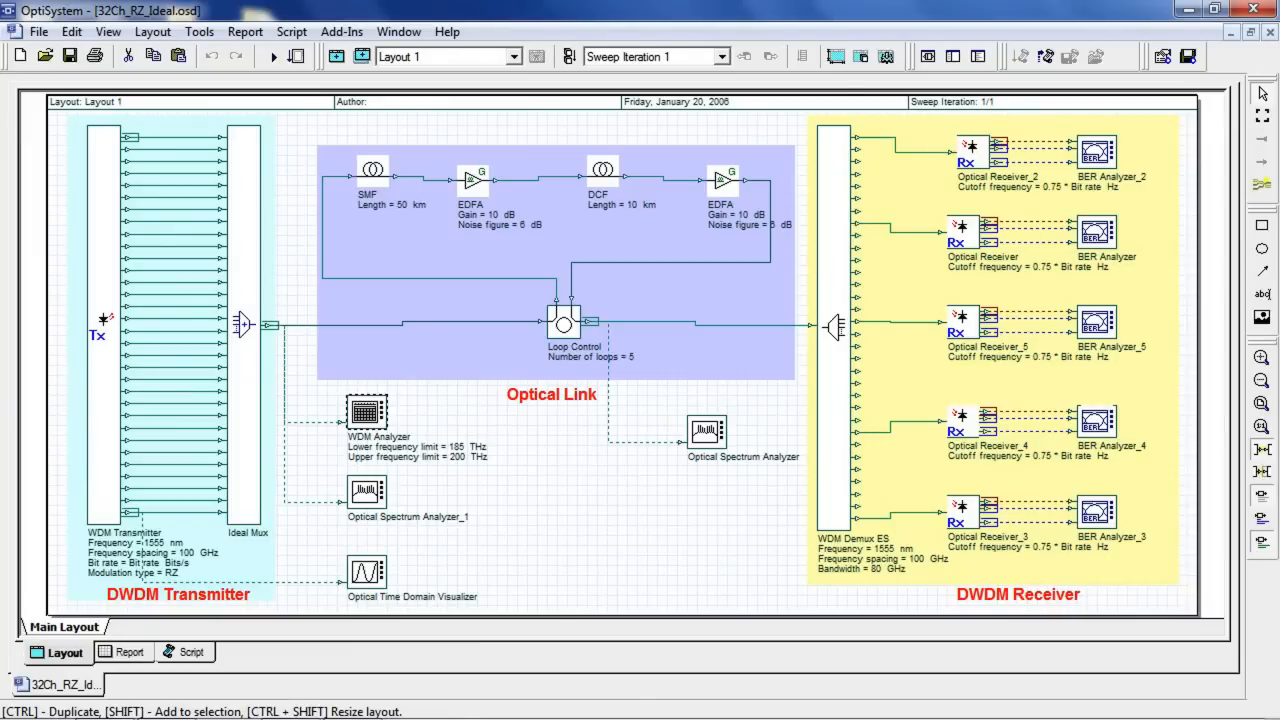
double_click(706, 430)
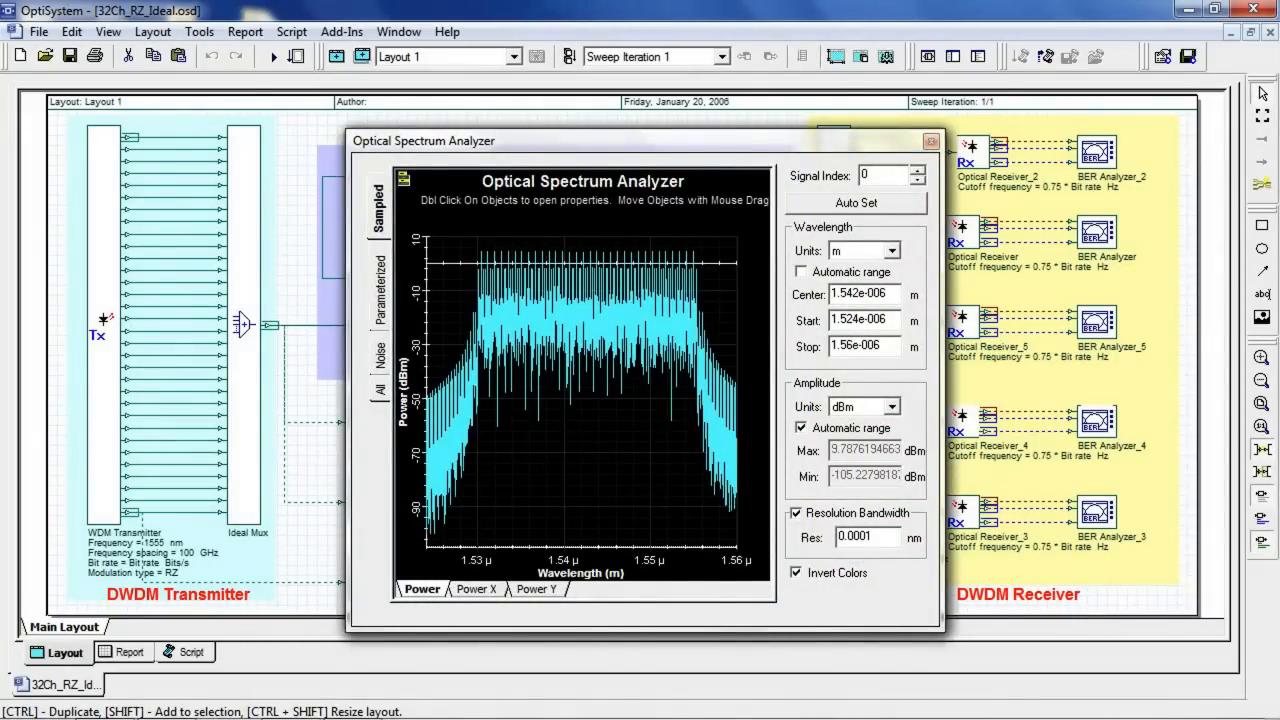
click(926, 142)
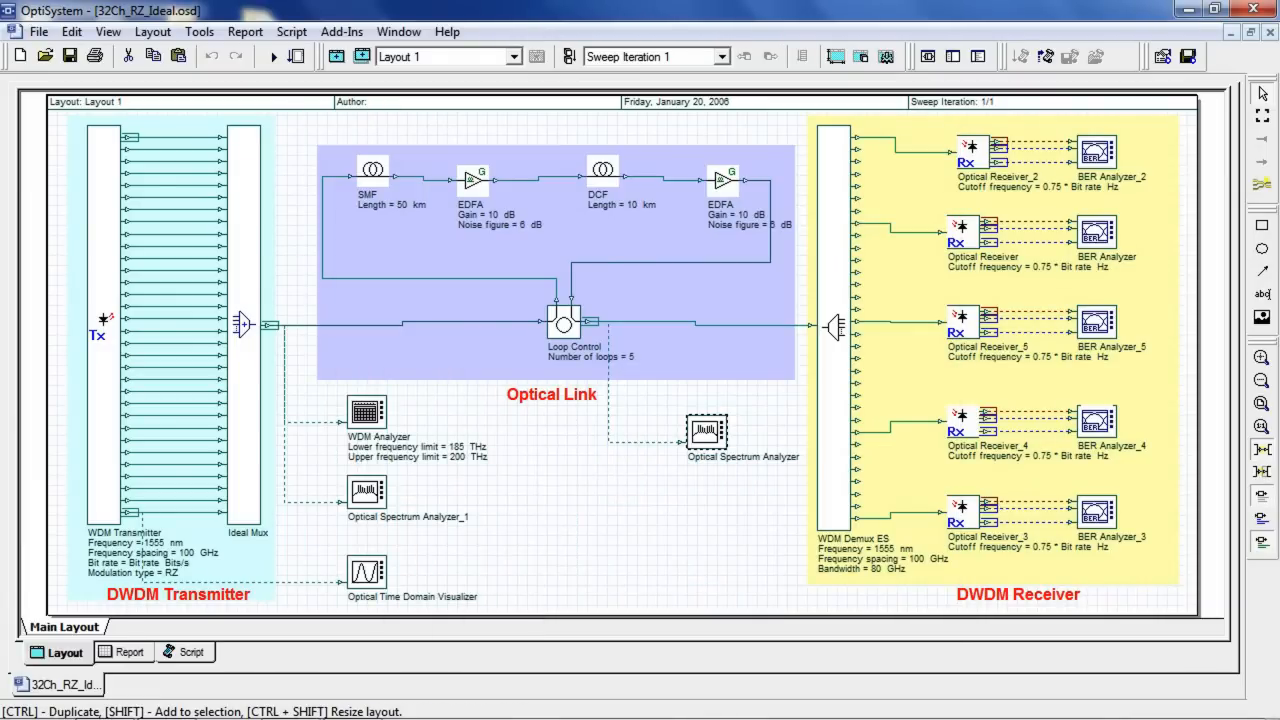
double_click(1096, 313)
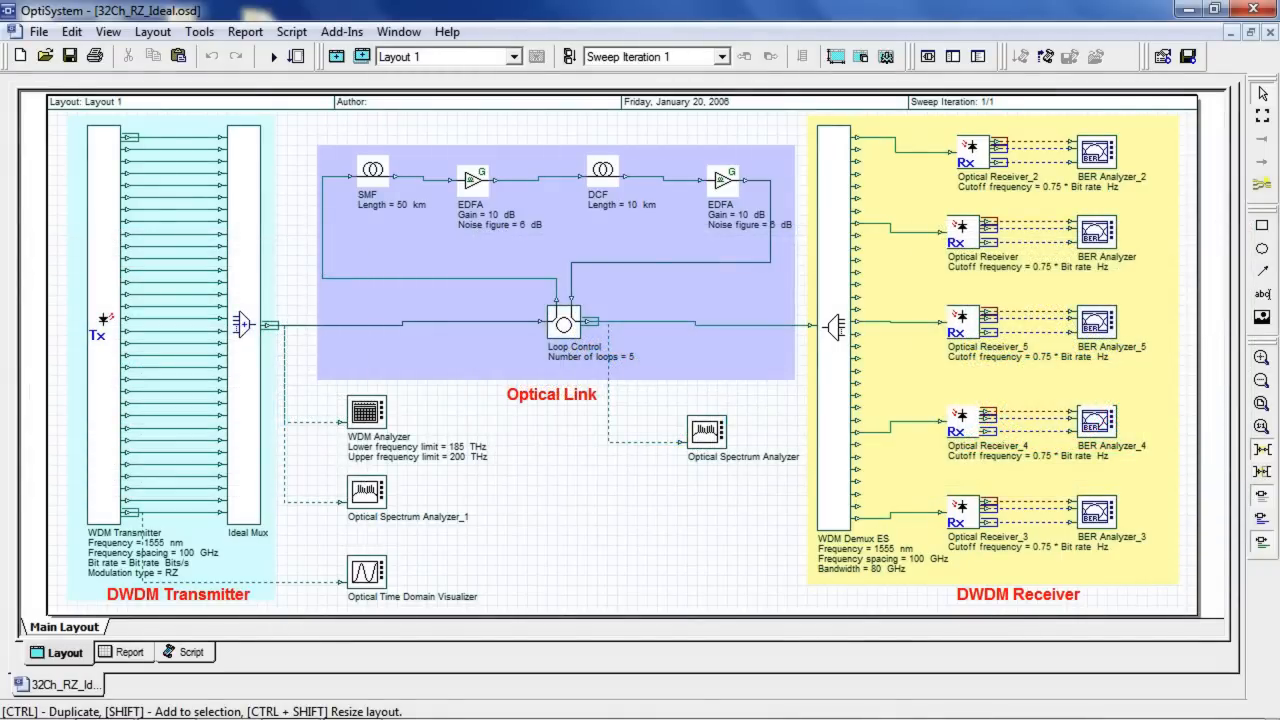
- Set Modulation type to NRZ on the WDM Transmitter's Coding tab
double_click(130, 320)
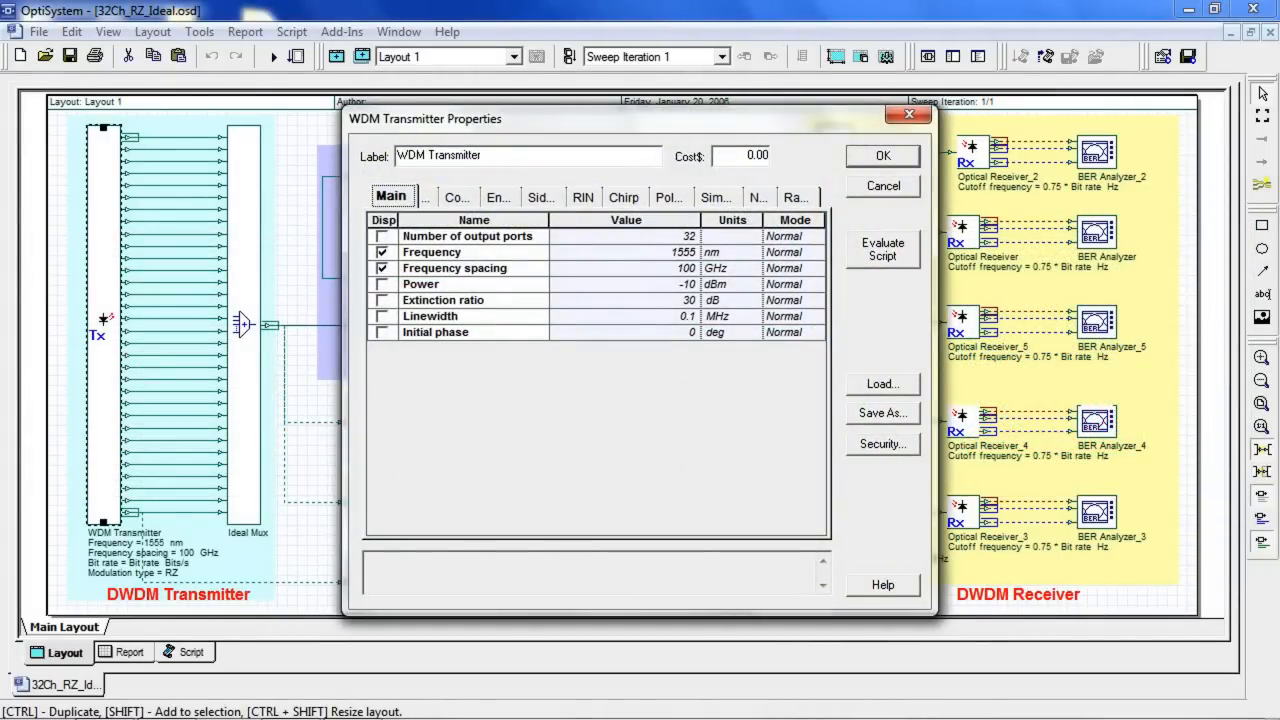
click(456, 196)
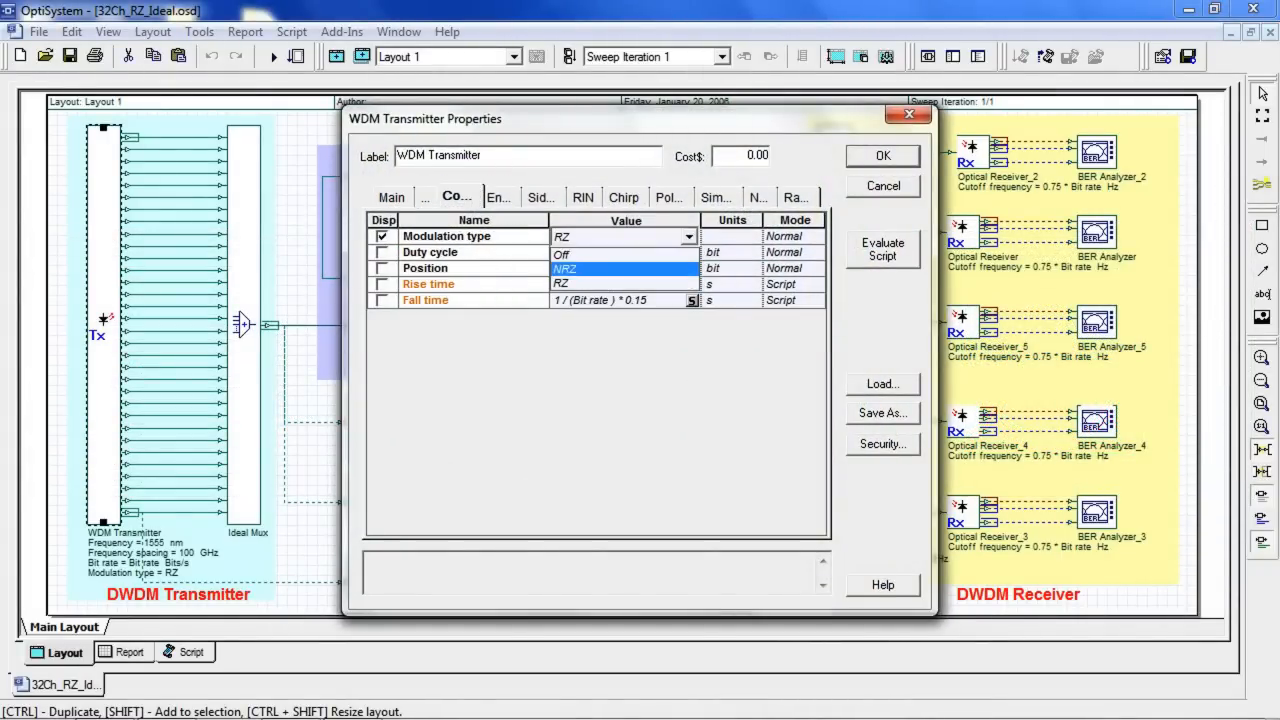
click(882, 155)
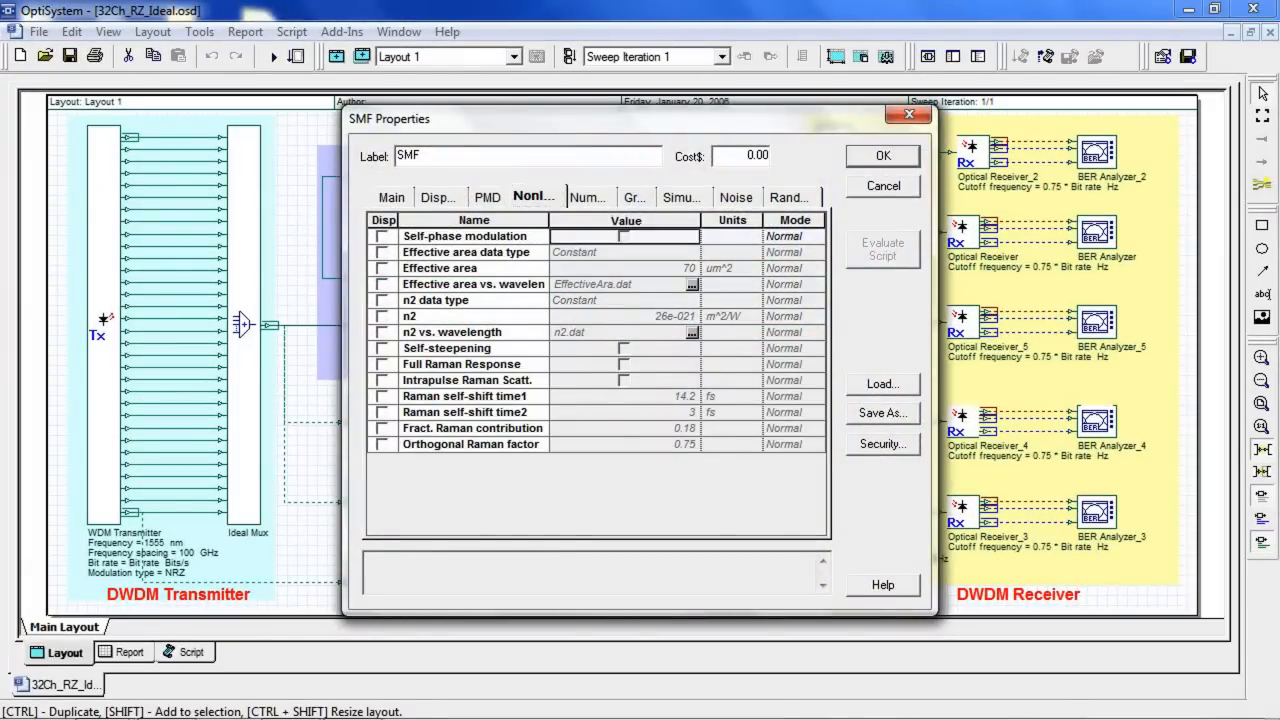
- Check Self-phase modulation on the SMF and DCF Nonlinear tabs and confirm both
click(623, 236)
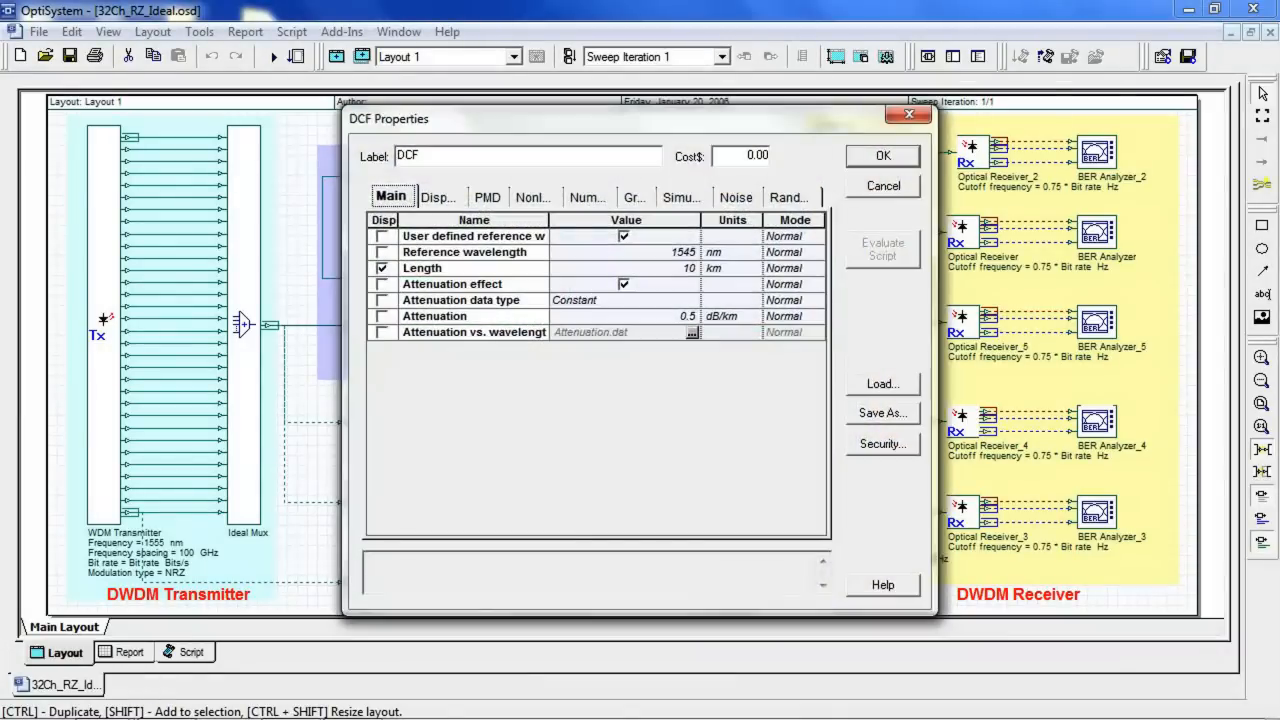
click(533, 196)
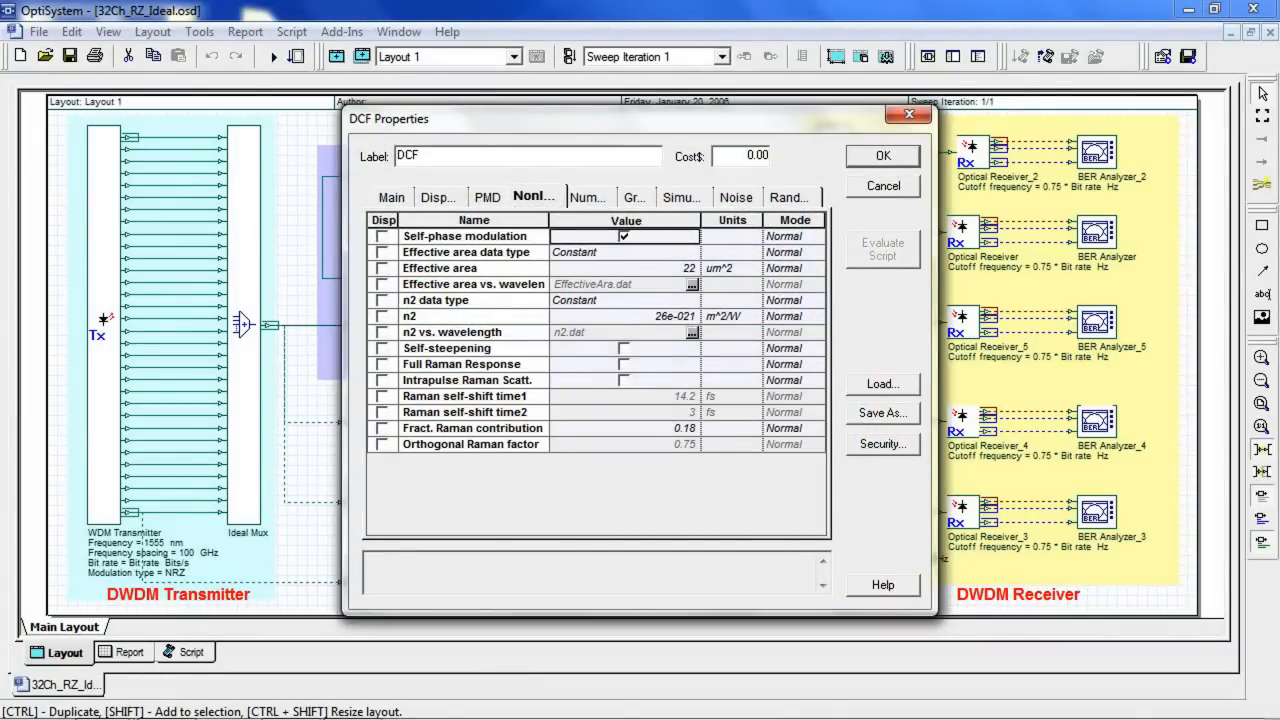
click(882, 155)
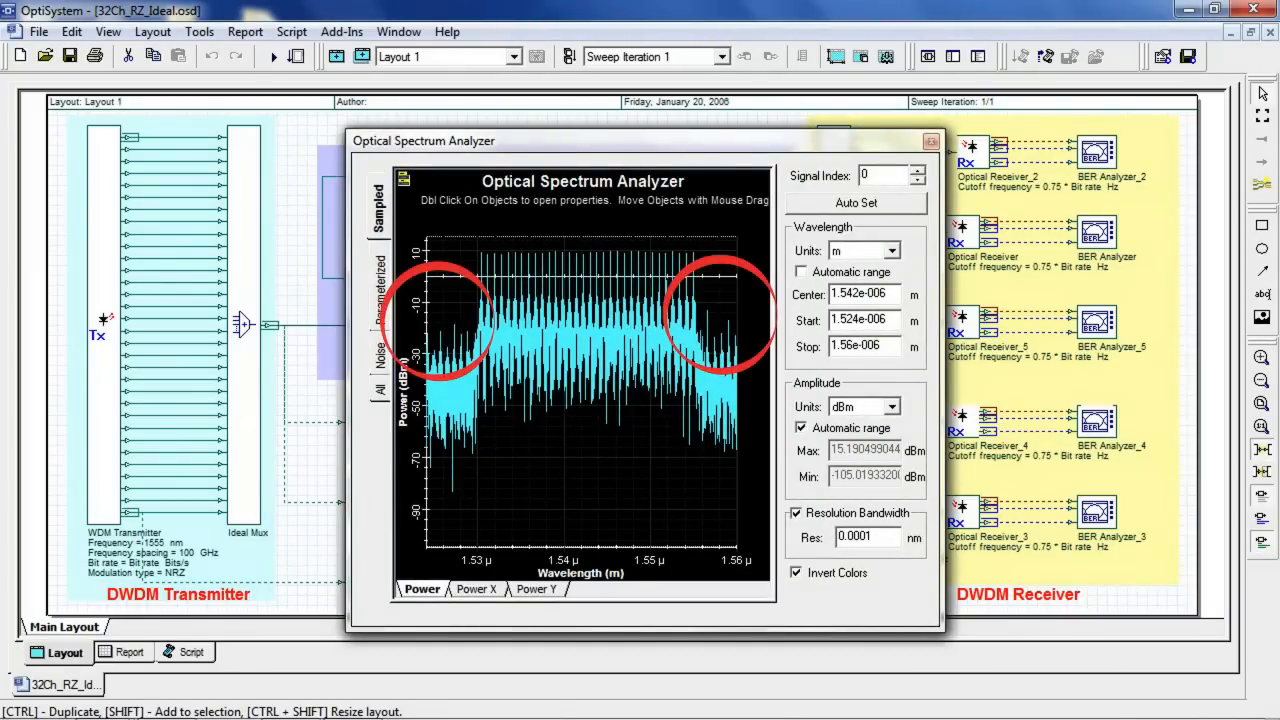
- Close the spectrum results and open csrz.osd's 67% CSRZ generator with two Mach-Zehnder modulators
click(926, 142)
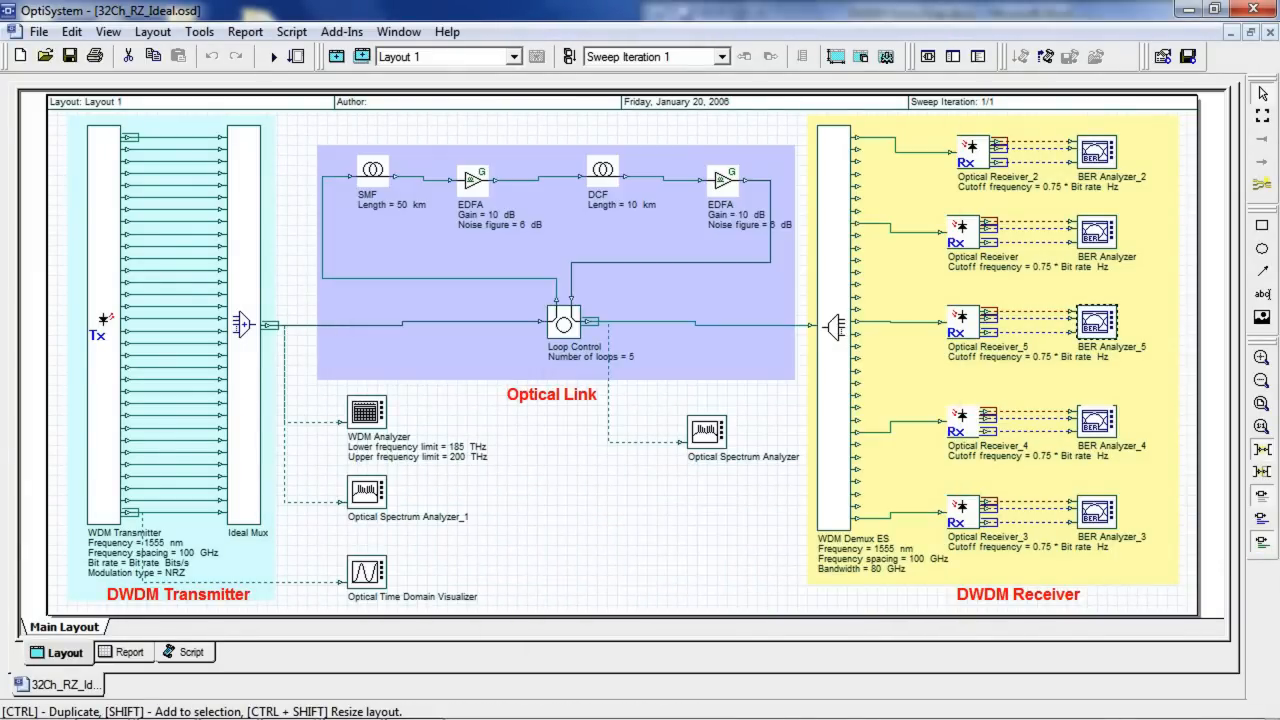
double_click(1093, 335)
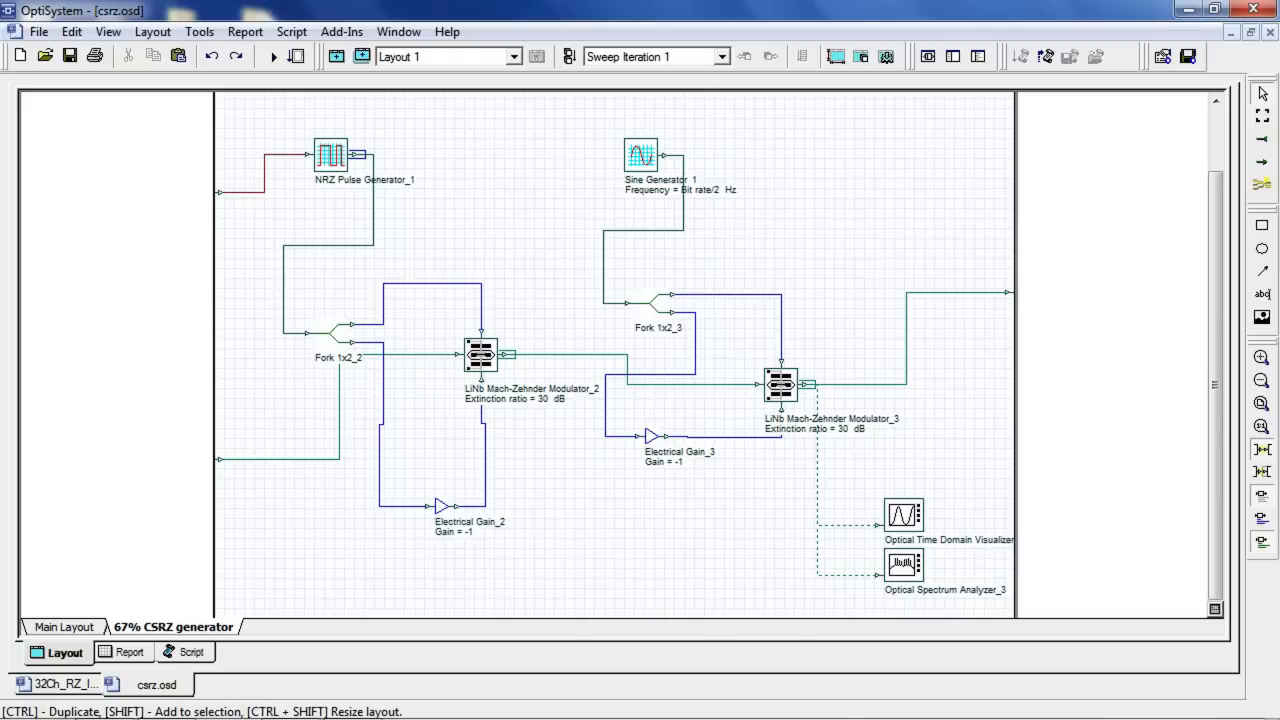
- Open duobinary.osd and view Optical Spectrum Analyzer_2's narrow spectrum near 1.549 µm
double_click(900, 566)
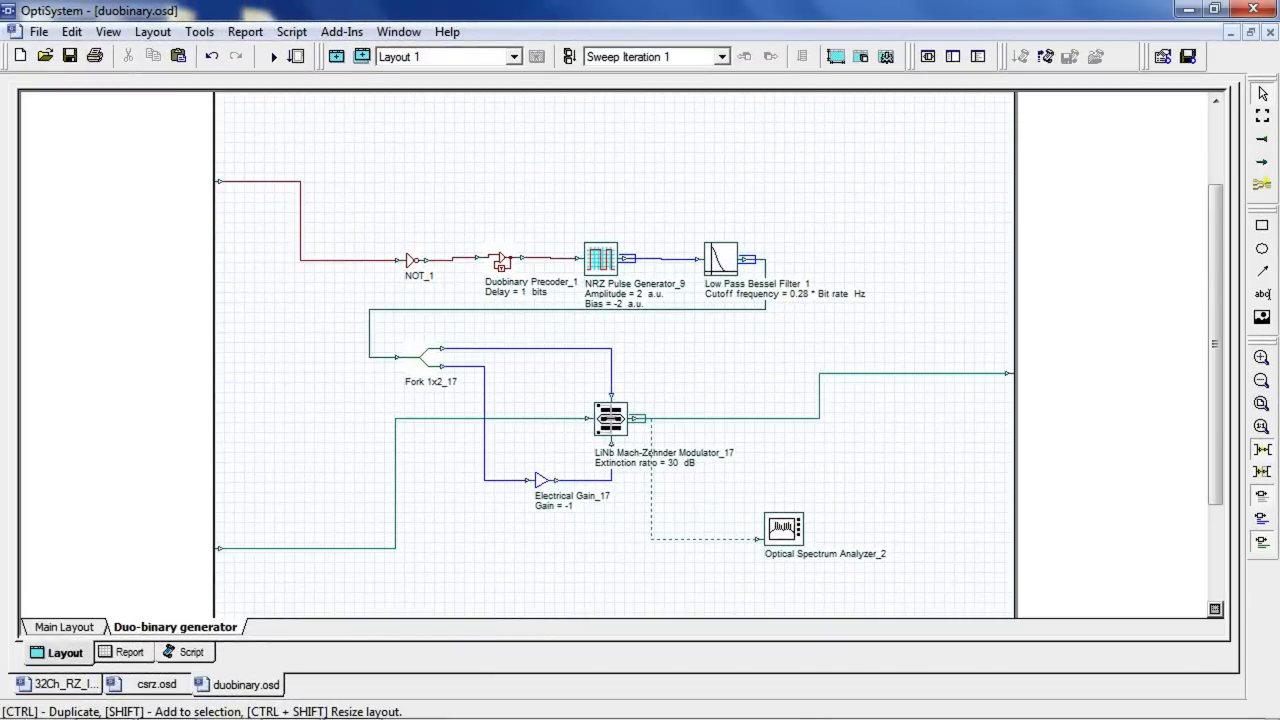
double_click(784, 528)
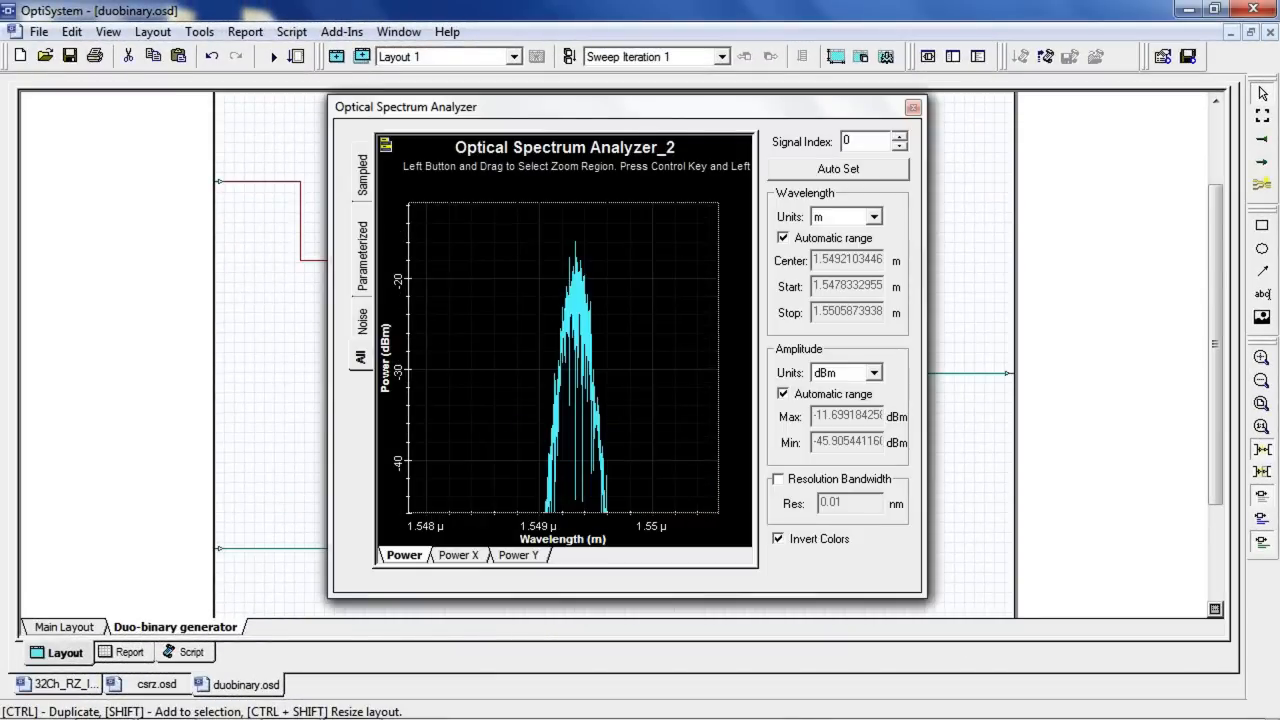